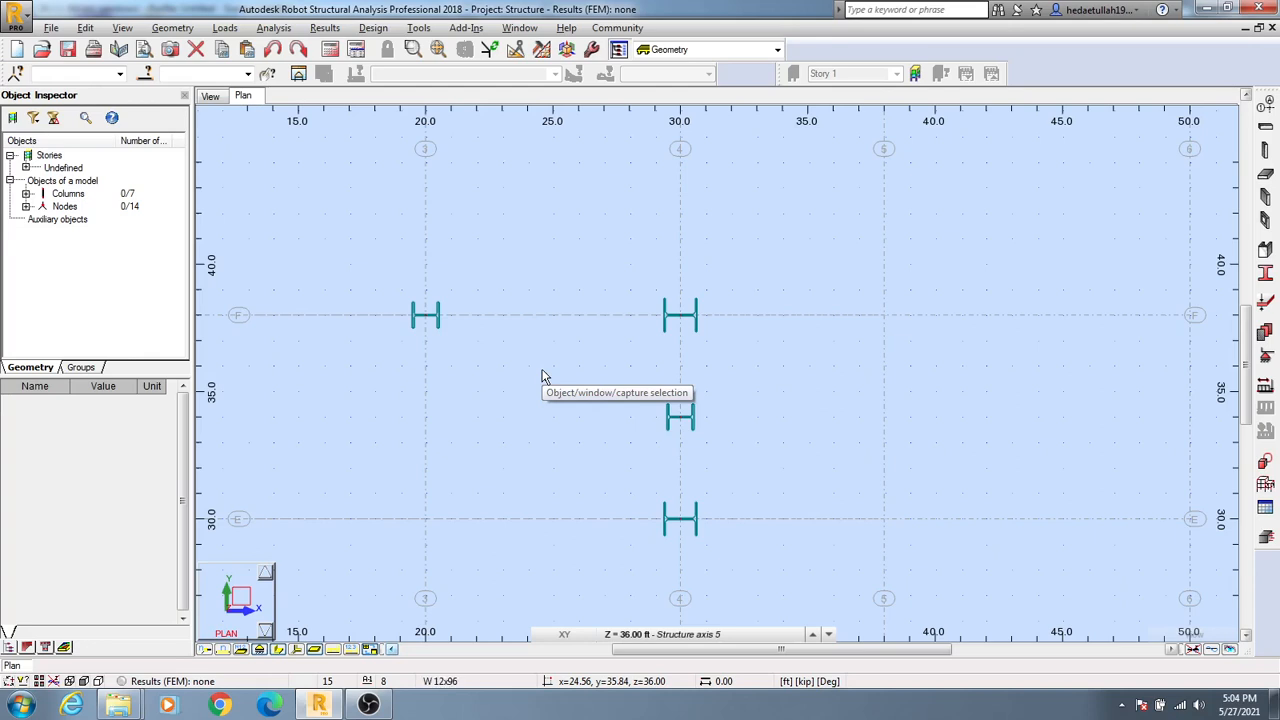
pyautogui.moveTo(536, 370)
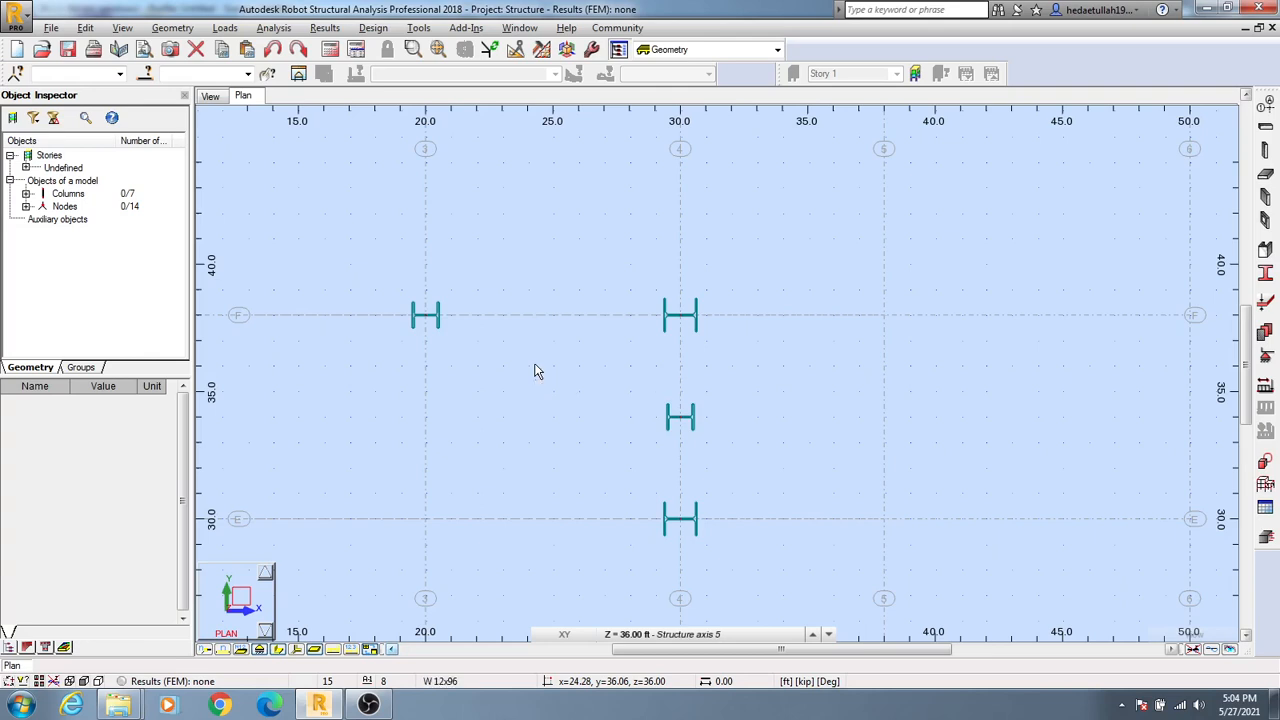
pyautogui.moveTo(560, 318)
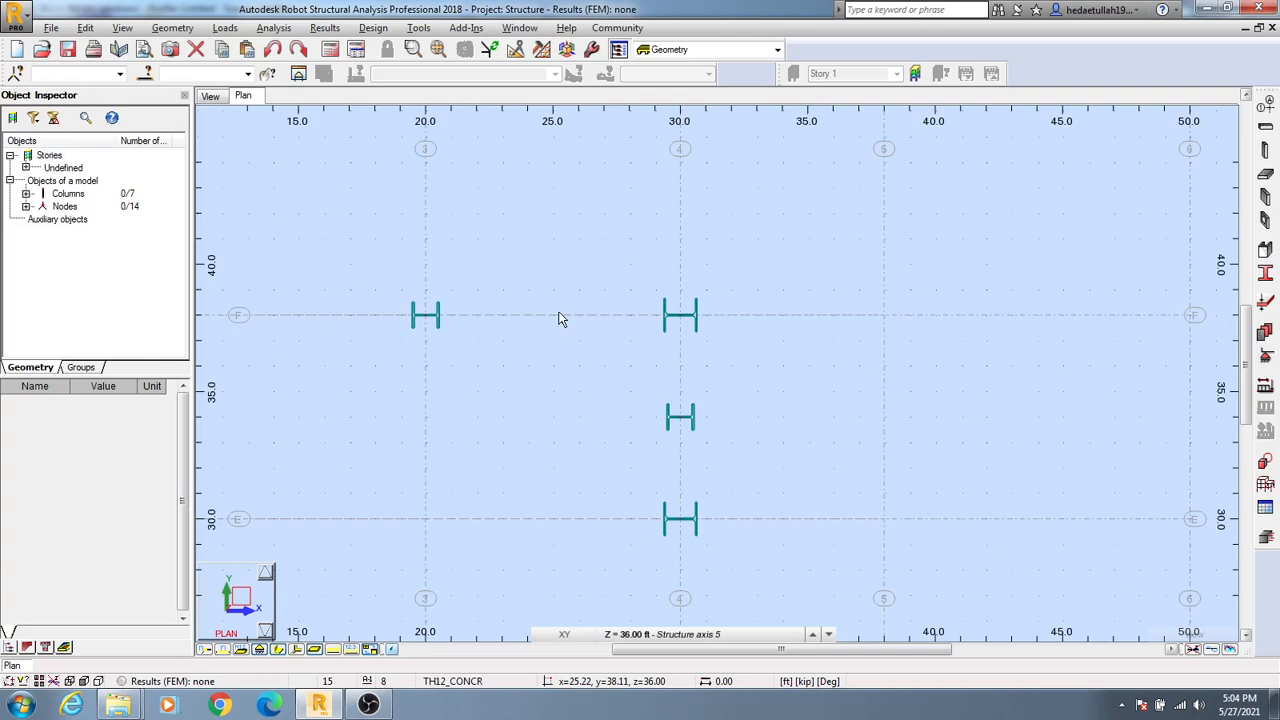
pyautogui.moveTo(560, 318)
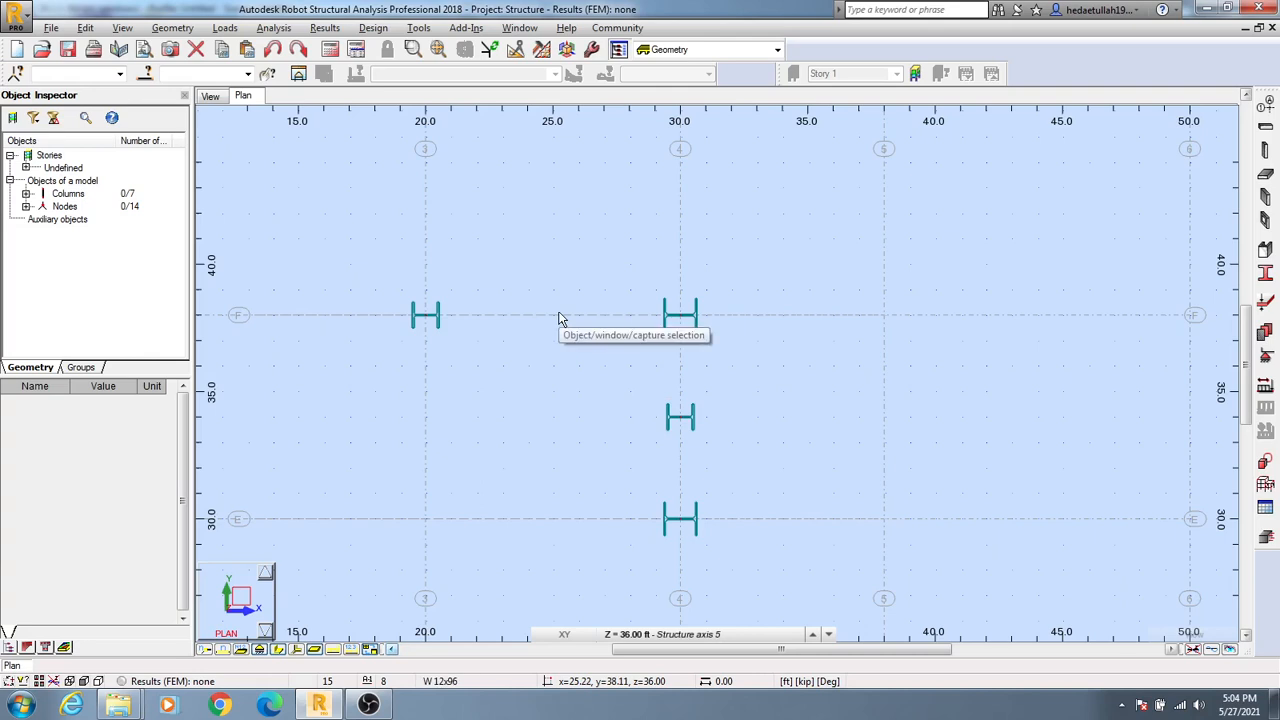
pyautogui.moveTo(530, 340)
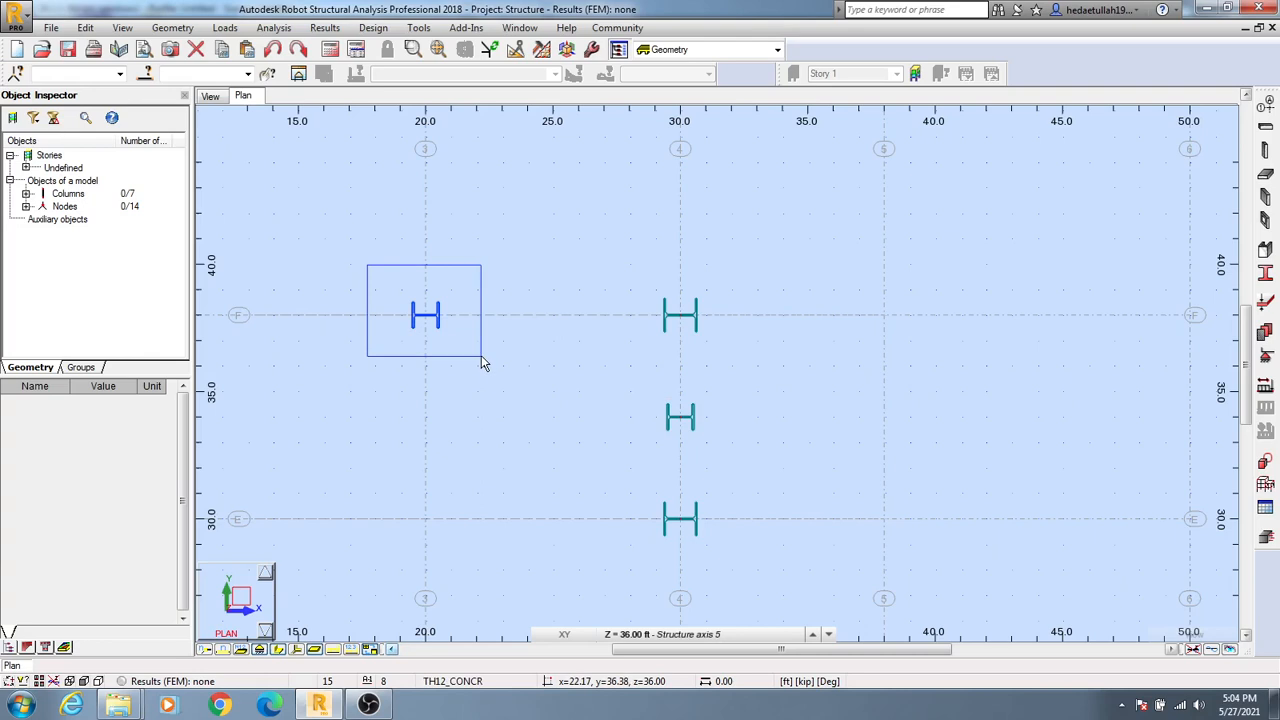
# - Select the W12x96 steel column at grid 20, 40 with the editing tools available
pyautogui.click(424, 316)
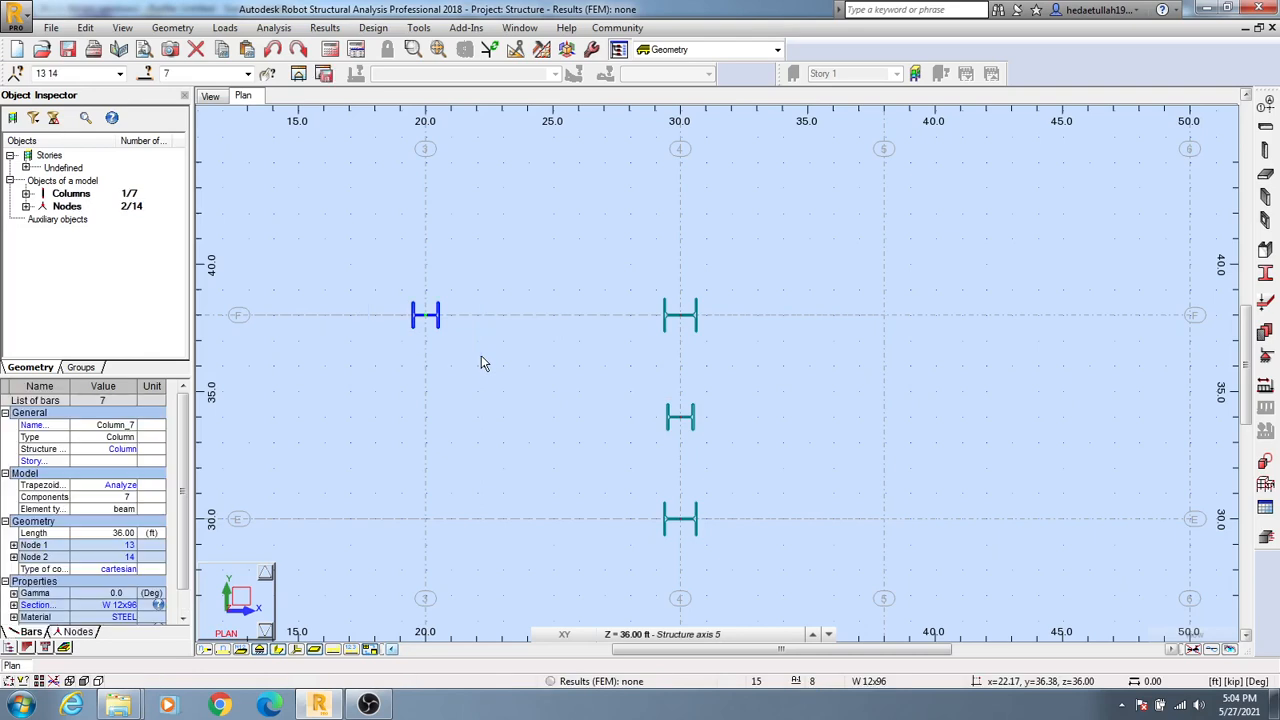
pyautogui.moveTo(428, 330)
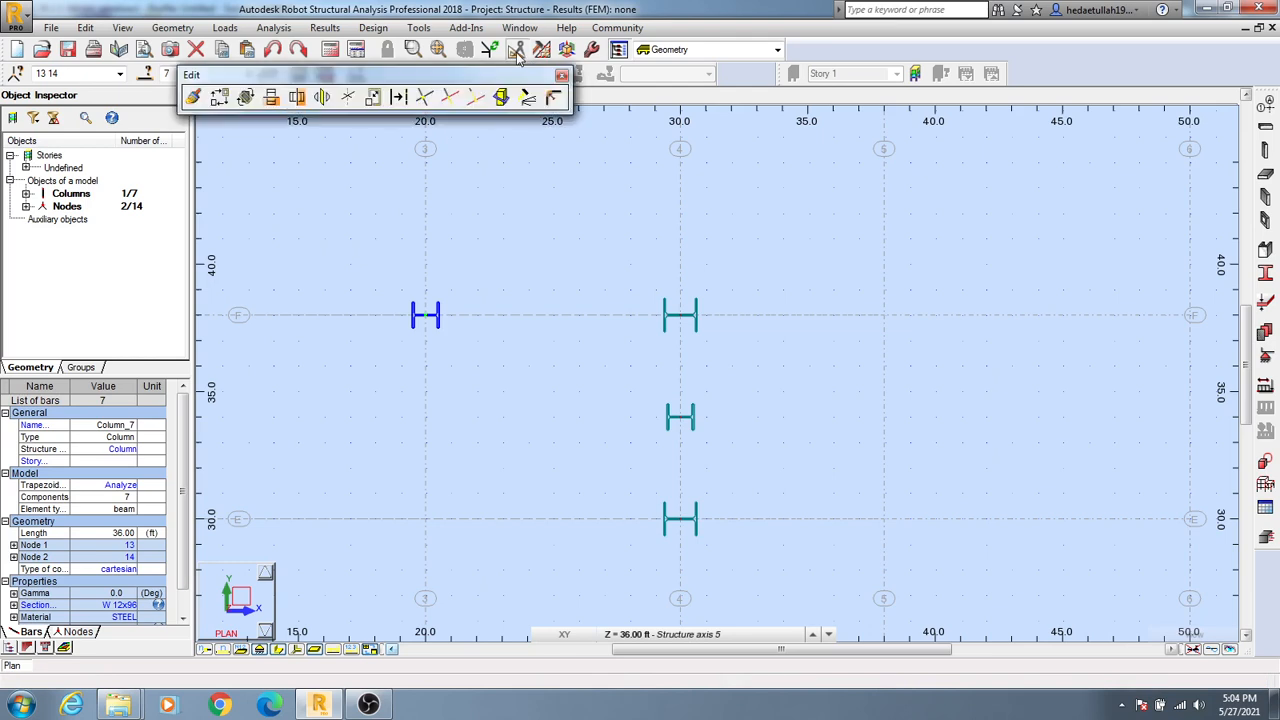
pyautogui.moveTo(246, 96)
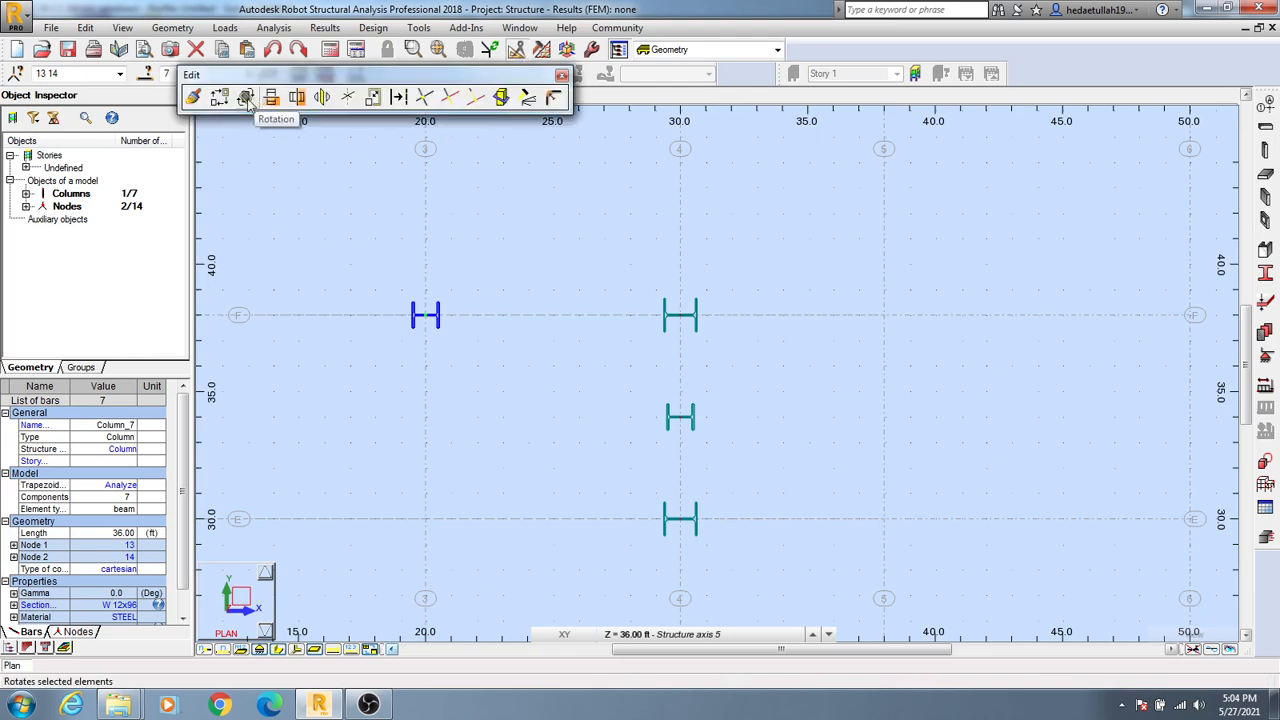
# - Rotate the grid 20, 40 column about its node using the Rotation tool
pyautogui.click(248, 96)
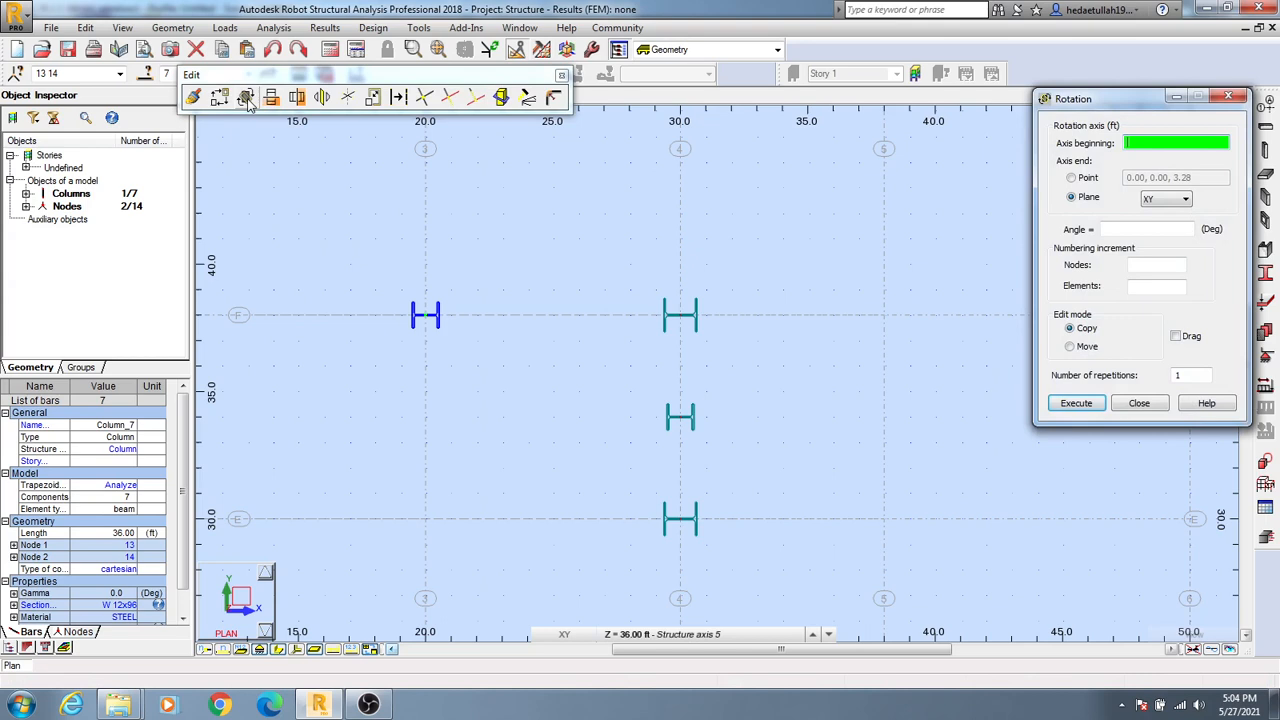
pyautogui.click(424, 316)
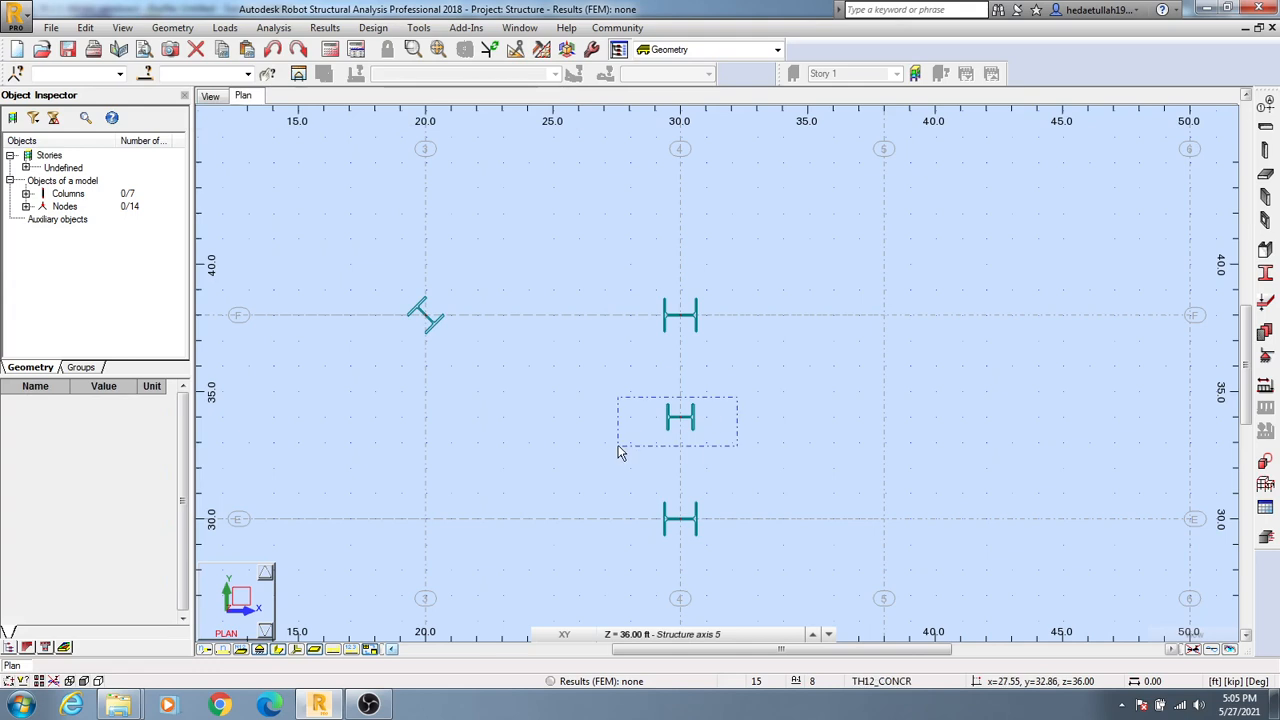
# - Rotate the middle column at grid 30, 35 by 149° about its node, Gamma reading 149.0
pyautogui.click(680, 418)
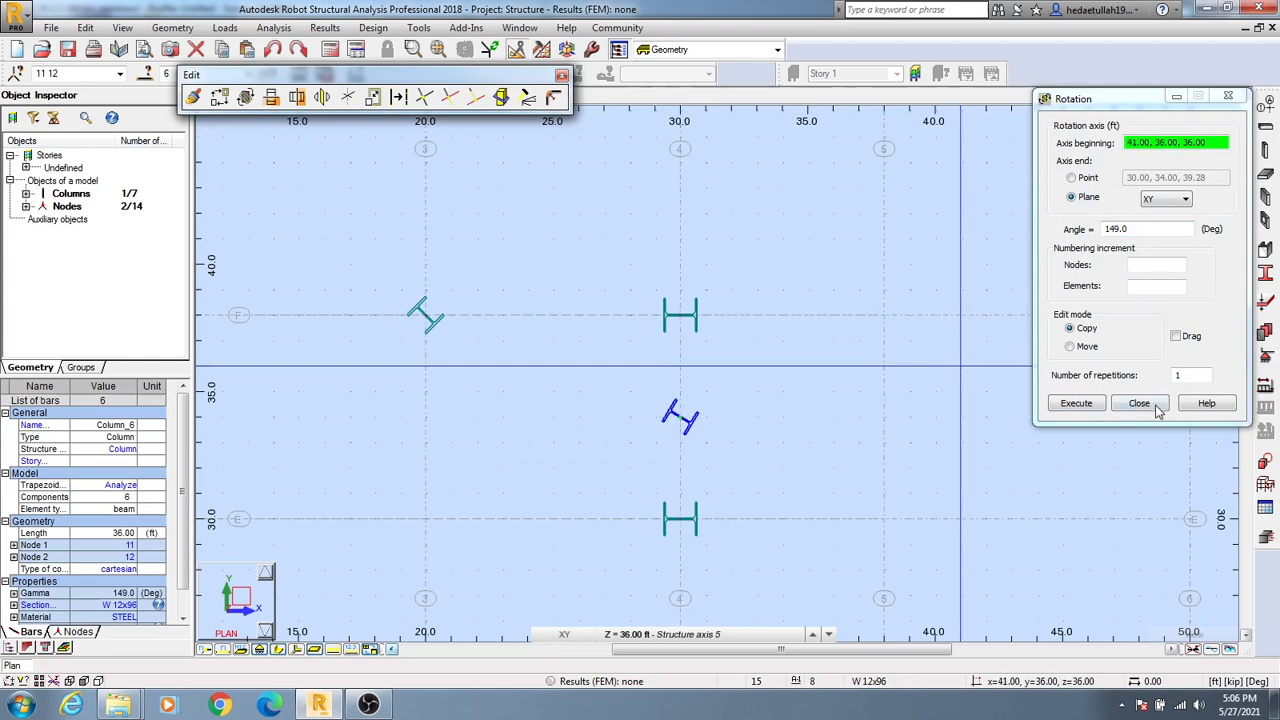
pyautogui.click(1138, 402)
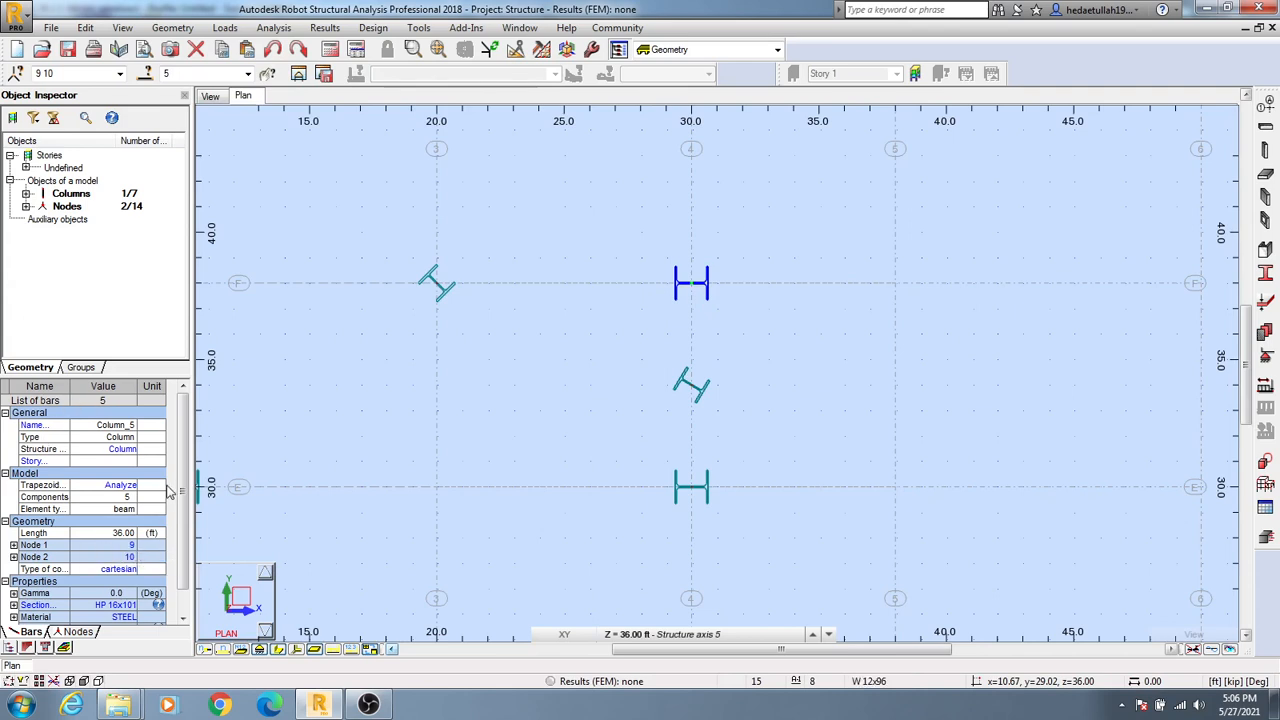
# - Set the grid 30, 40 column's Gamma to 45° in the Object Inspector so it sits diagonally
pyautogui.scroll(-3)
pyautogui.write('45')
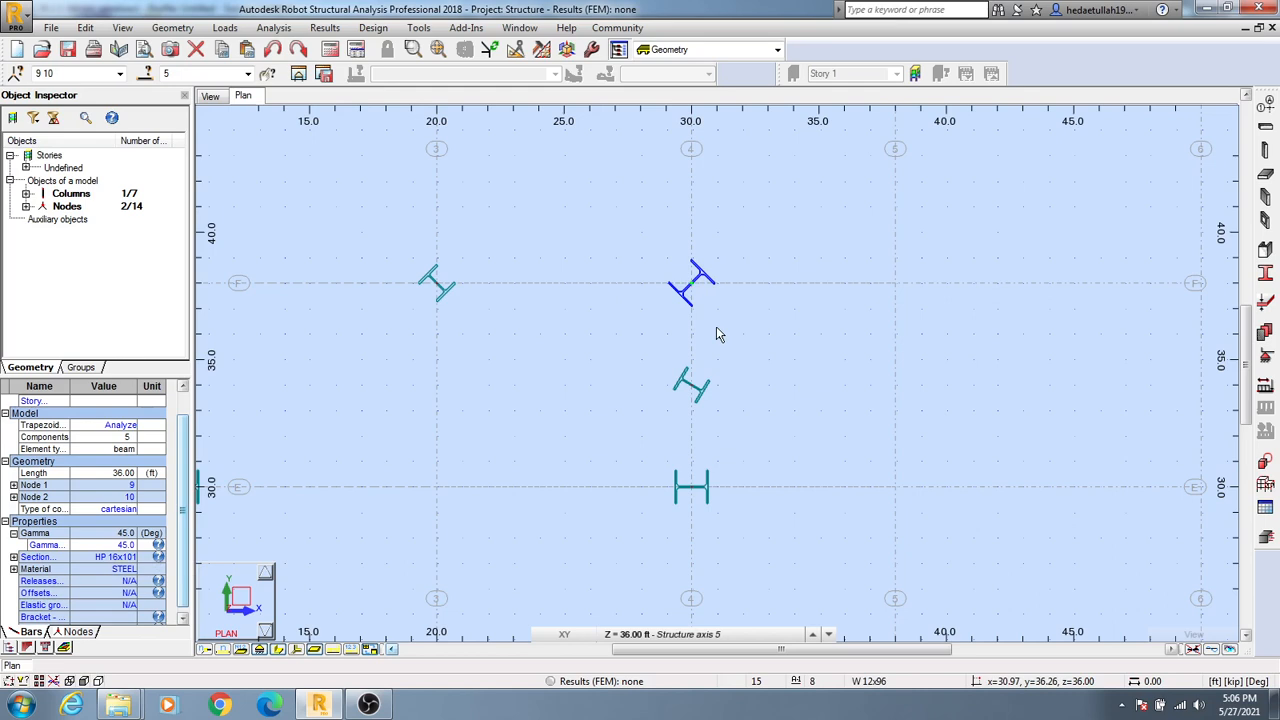
pyautogui.moveTo(532, 290)
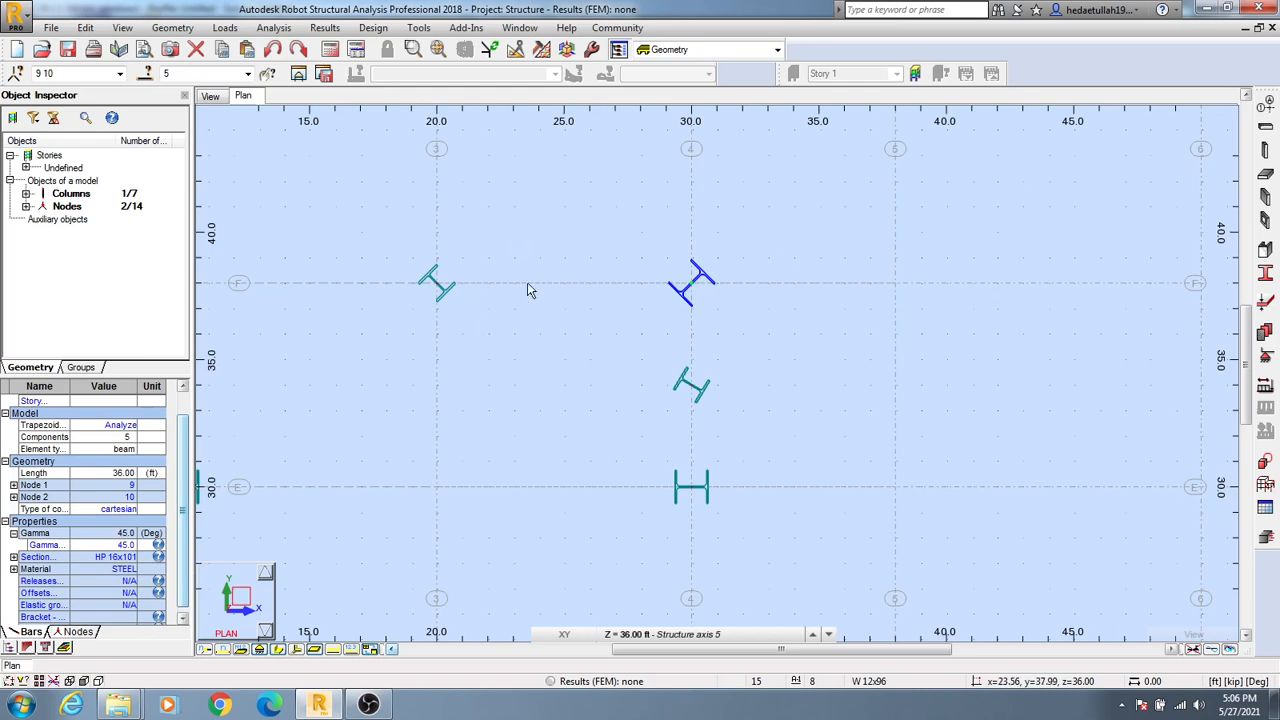